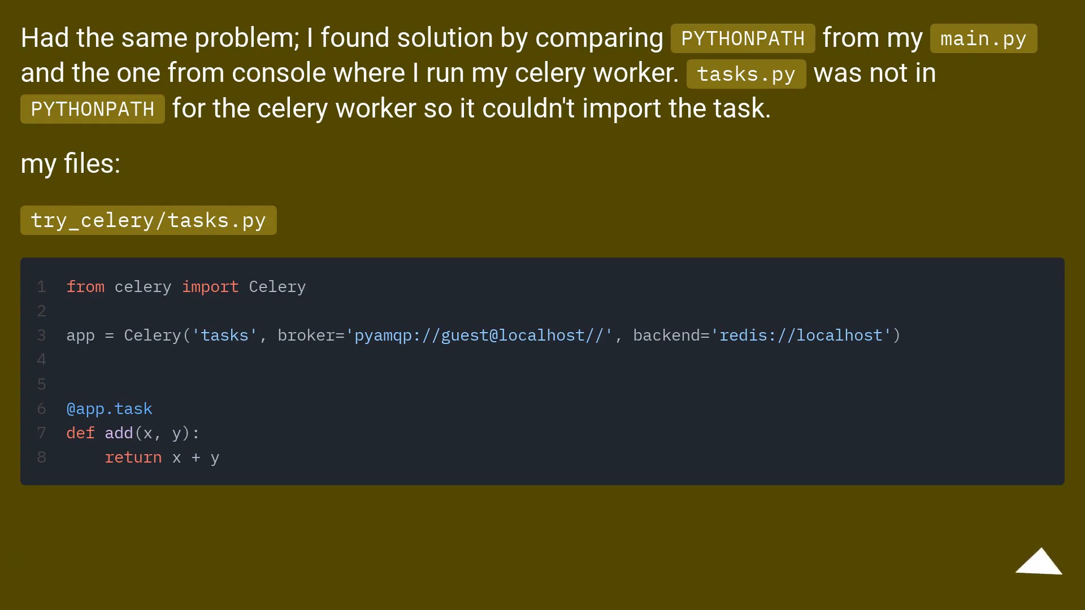
# Advance the slideshow to the try_celery main.py and run_worker.sh slide with the PYTHONPATH fix
pyautogui.click(1037, 567)
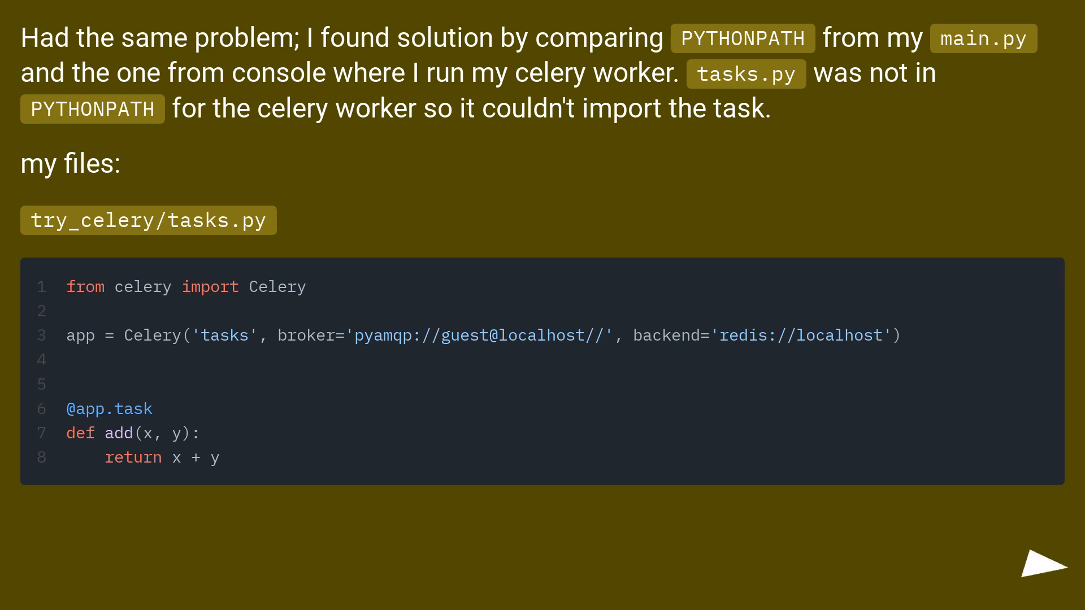
pyautogui.click(1045, 569)
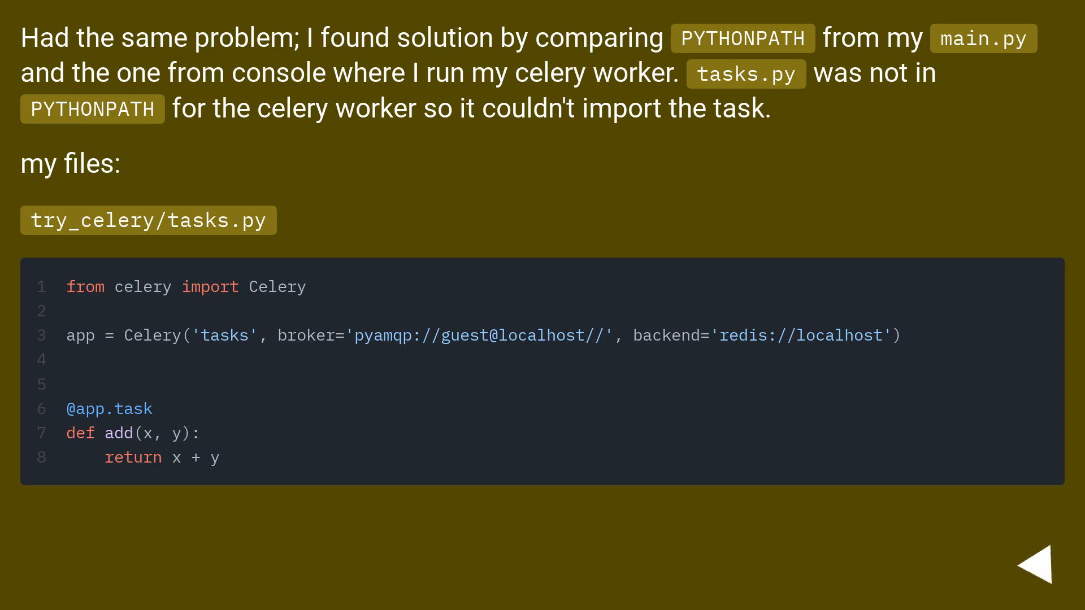
pyautogui.click(1036, 575)
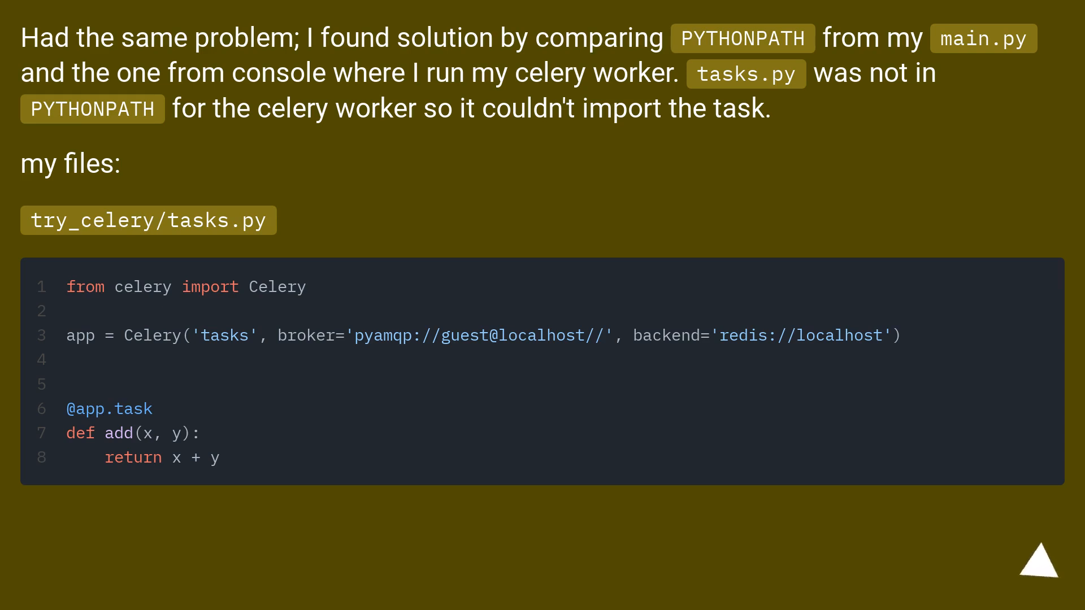
pyautogui.click(1038, 569)
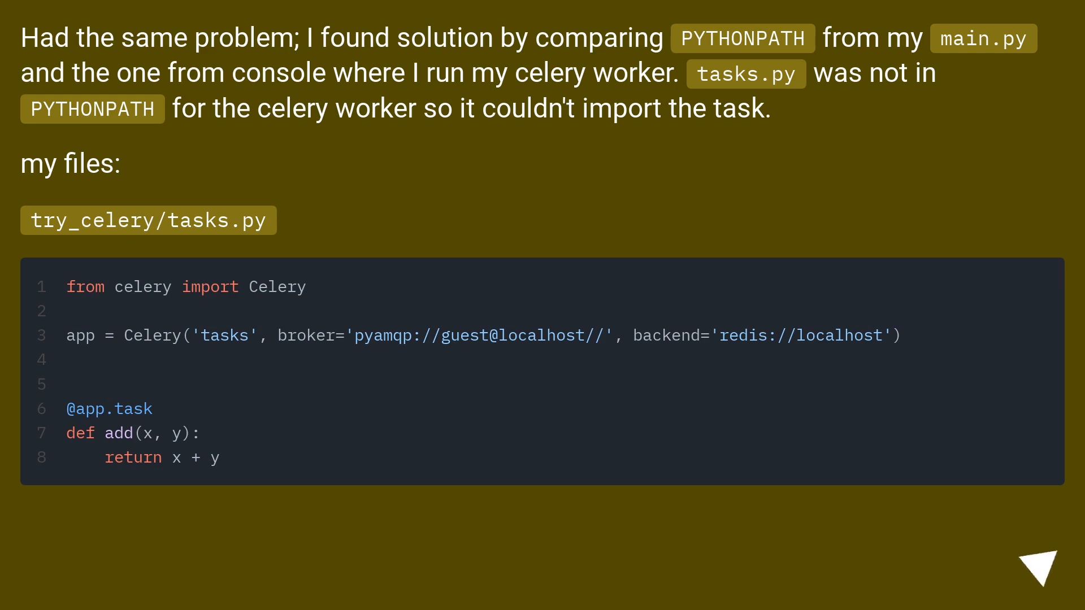
pyautogui.click(1038, 571)
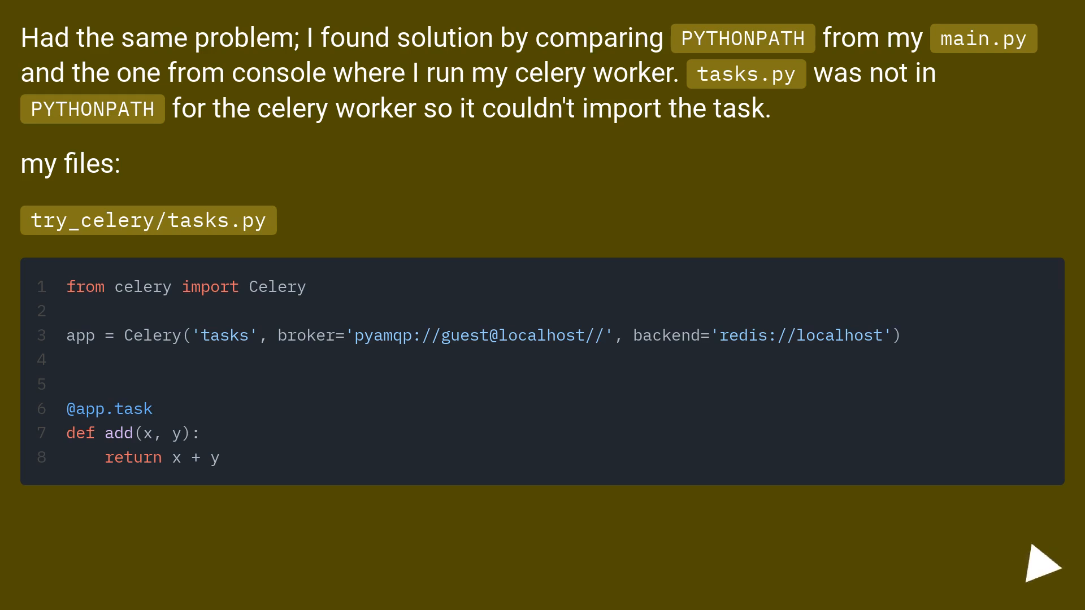
pyautogui.click(1038, 566)
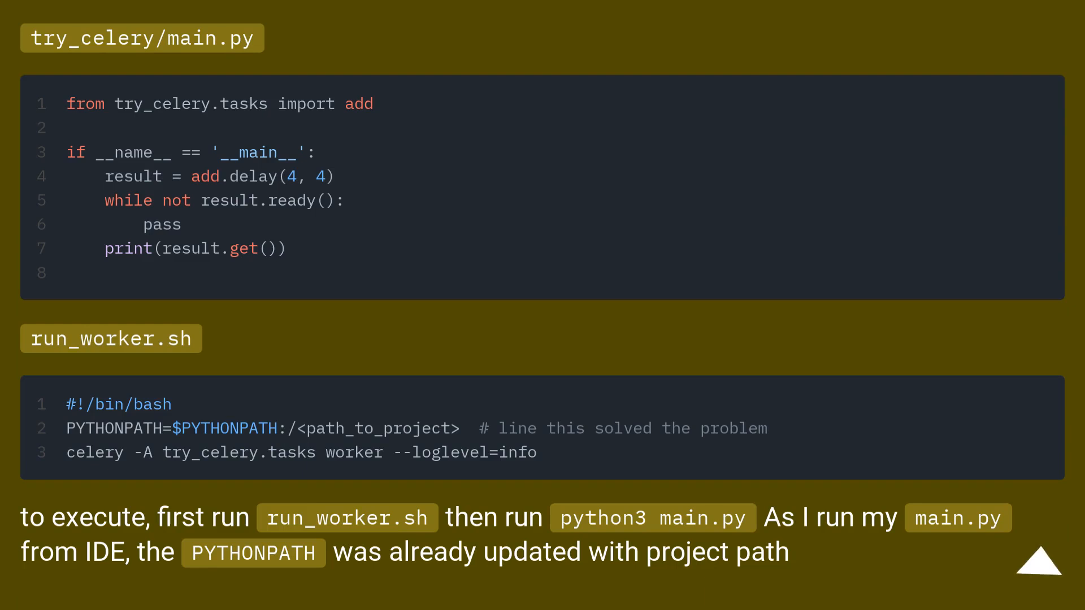
pyautogui.click(1039, 570)
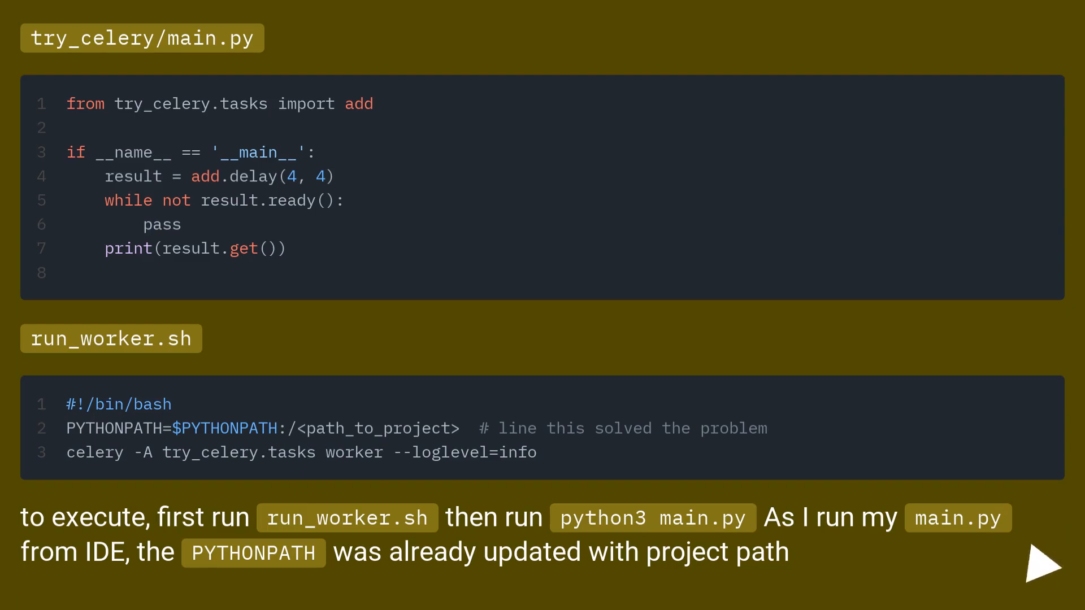
pyautogui.click(1041, 572)
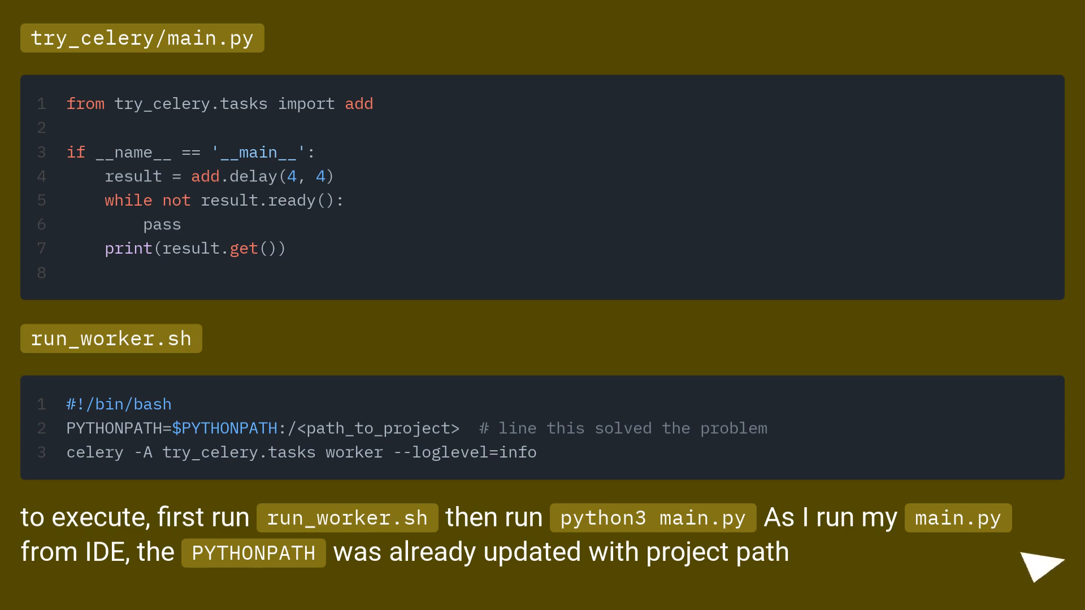
pyautogui.click(1039, 573)
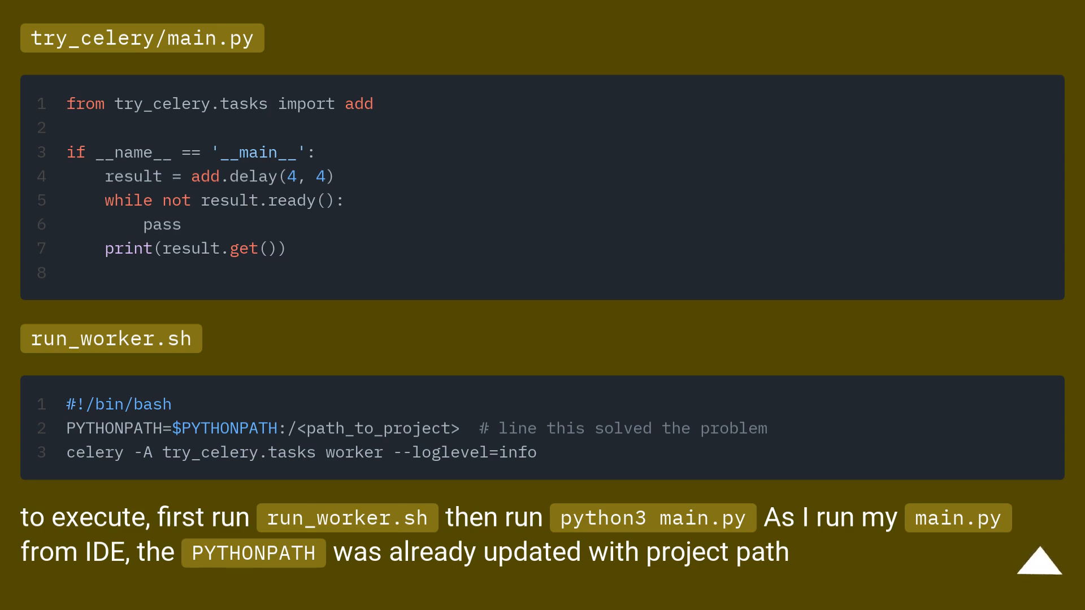
pyautogui.click(1039, 570)
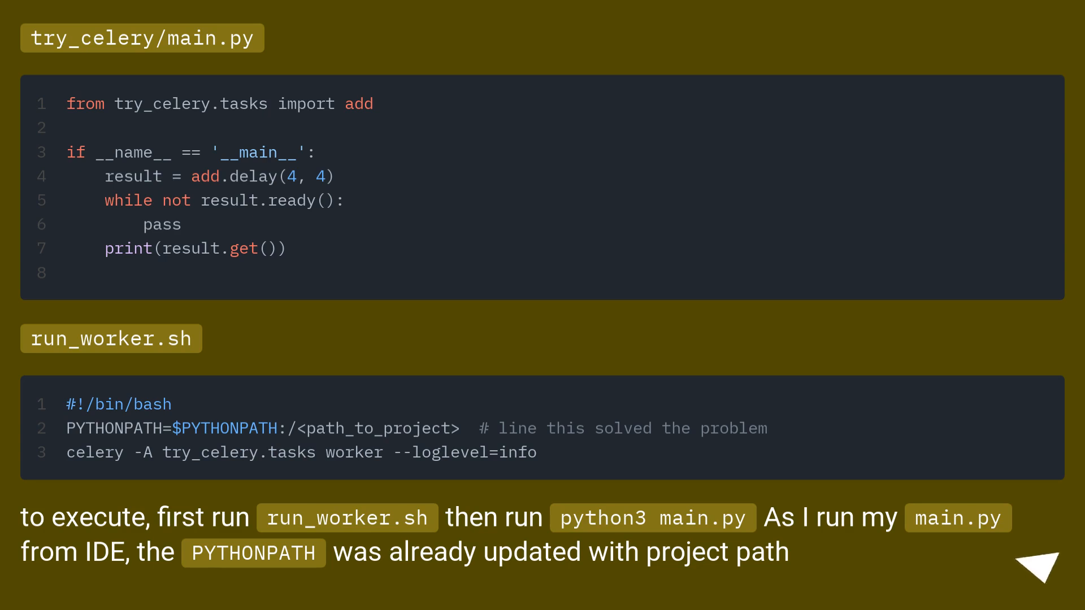